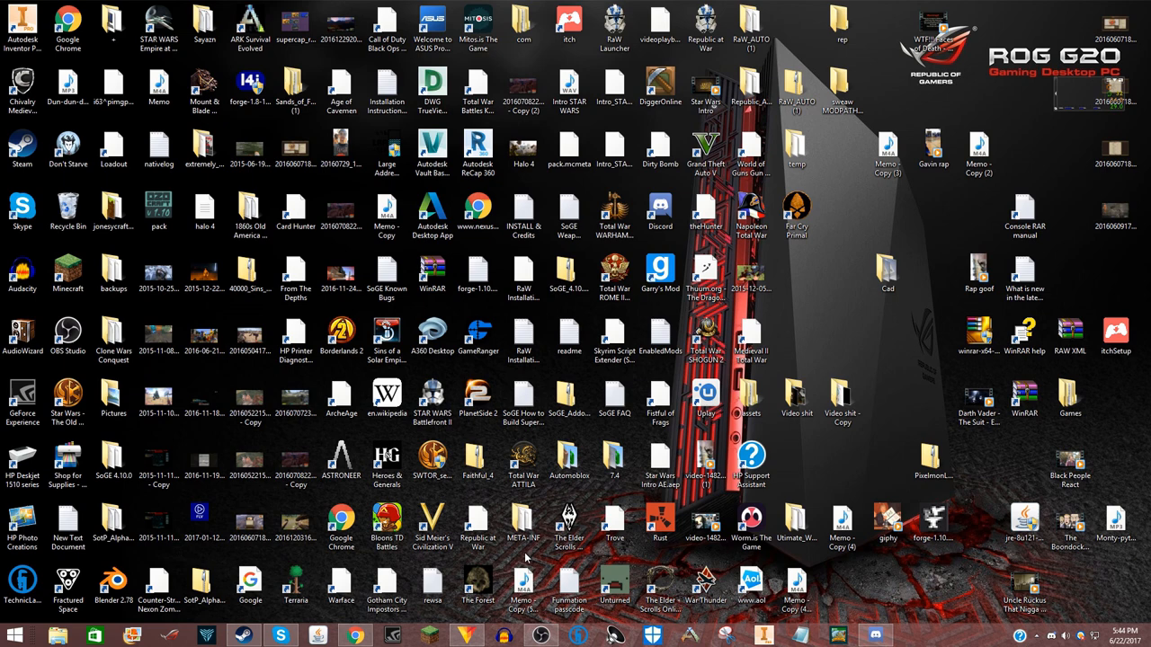
Launch a new Chrome window from the taskbar icon's jump list
right_click(353, 636)
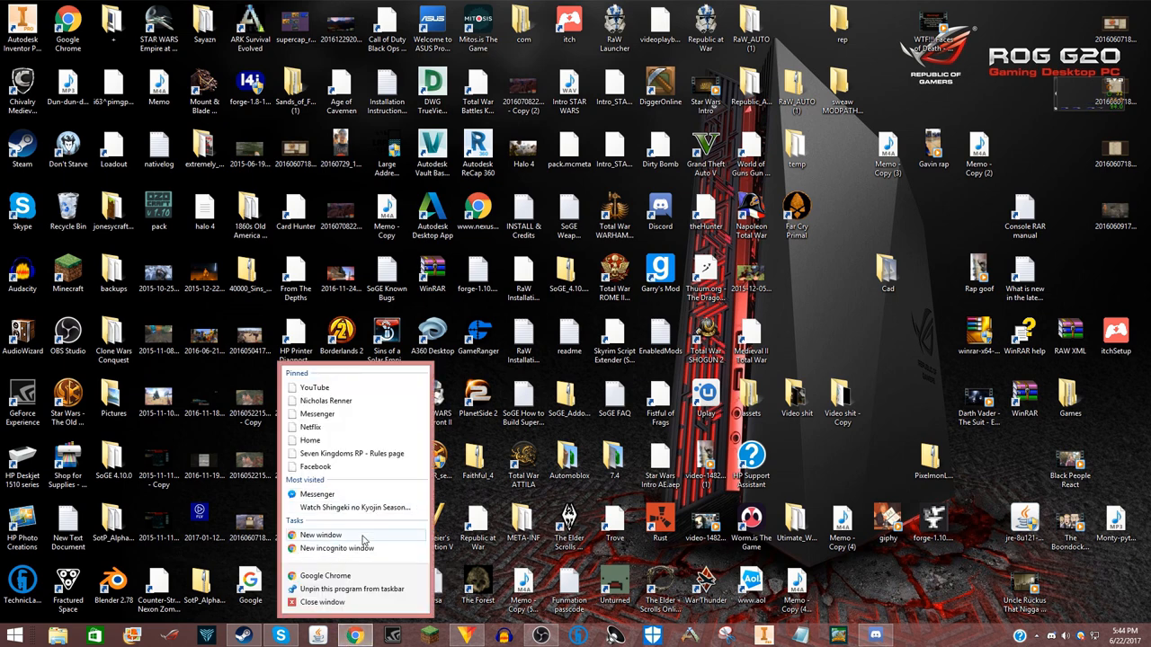
click(321, 535)
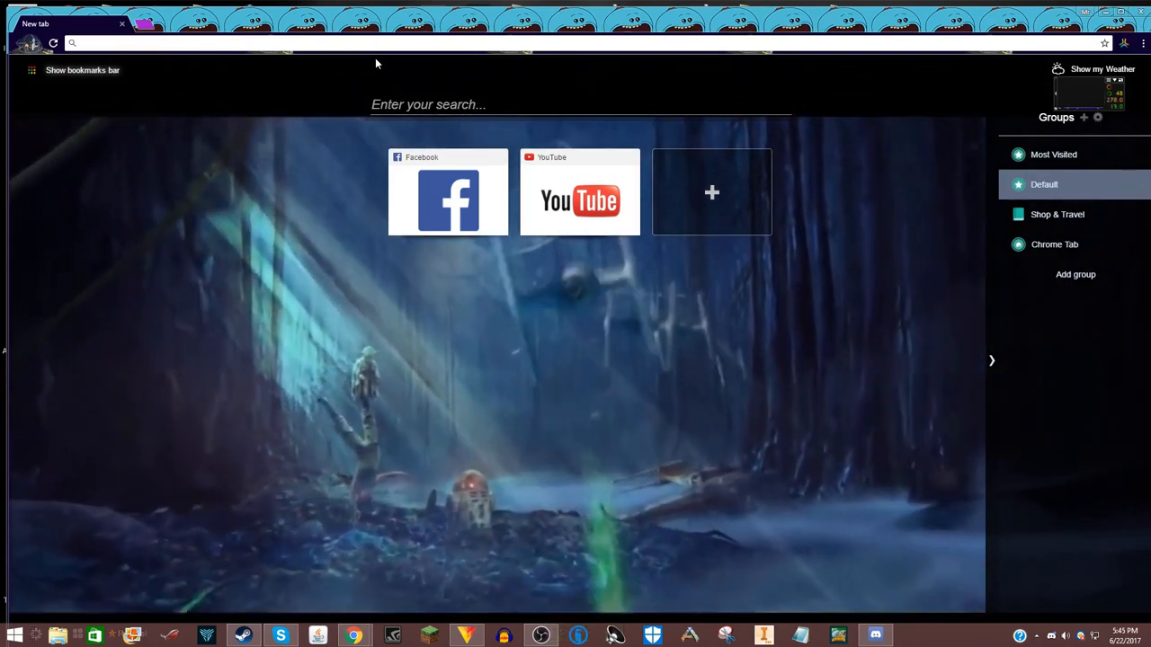
Search Google for 'attack on titan season 2 finale' from the address bar
text(attack on titan season 2 finale)
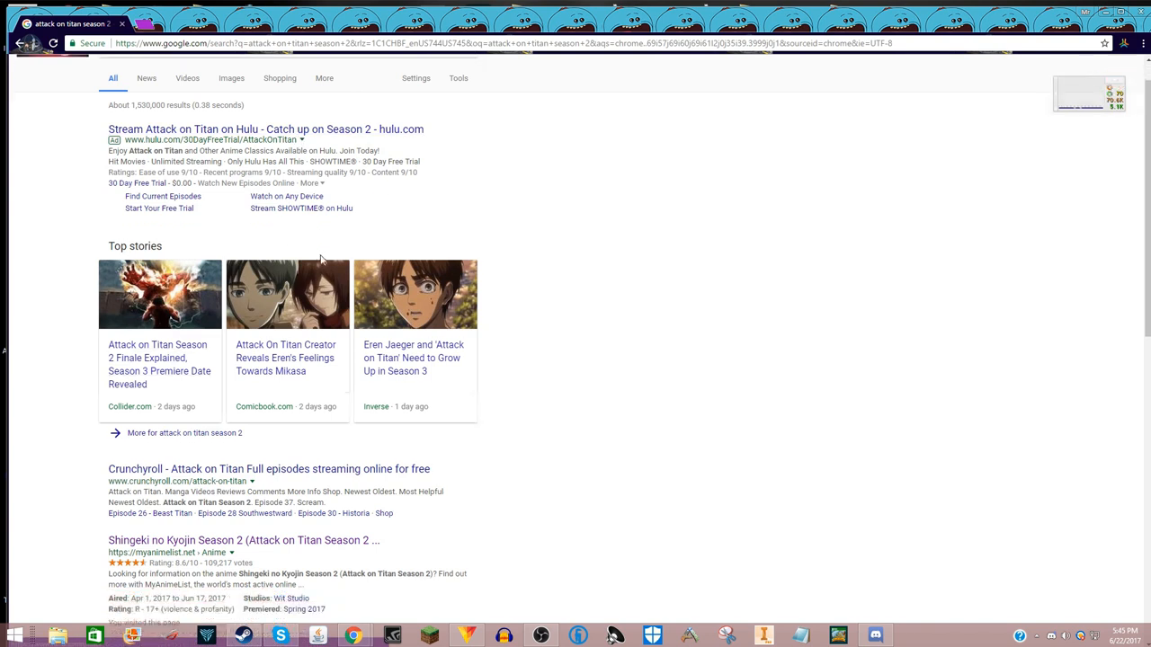
scroll(down, 3)
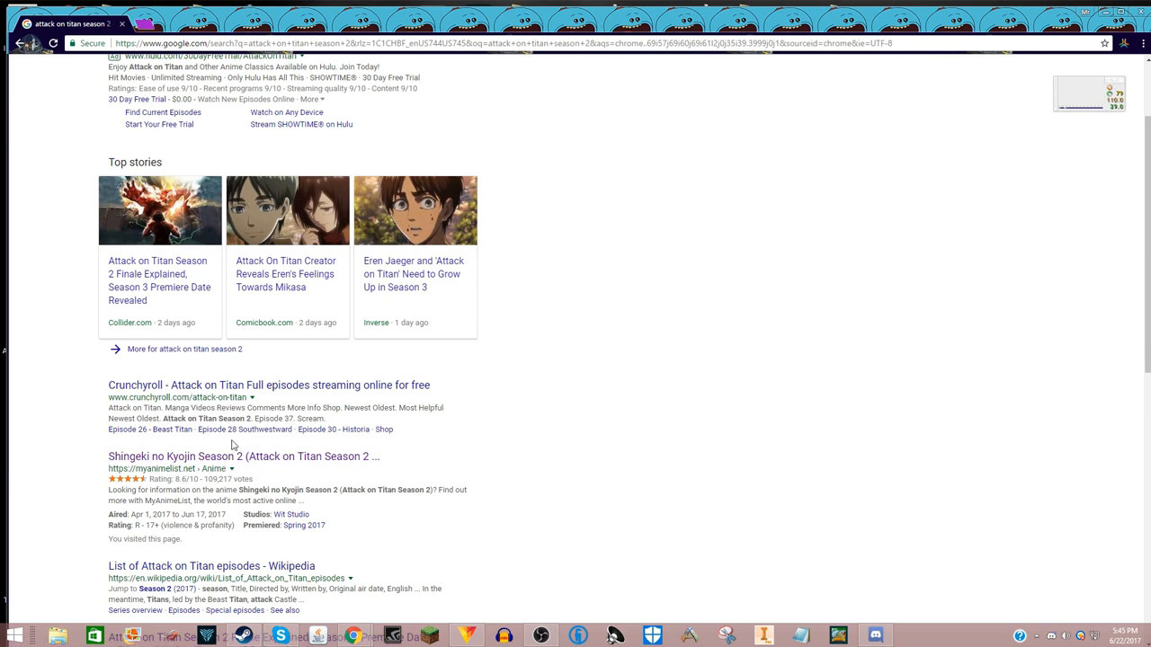
scroll(down, 3)
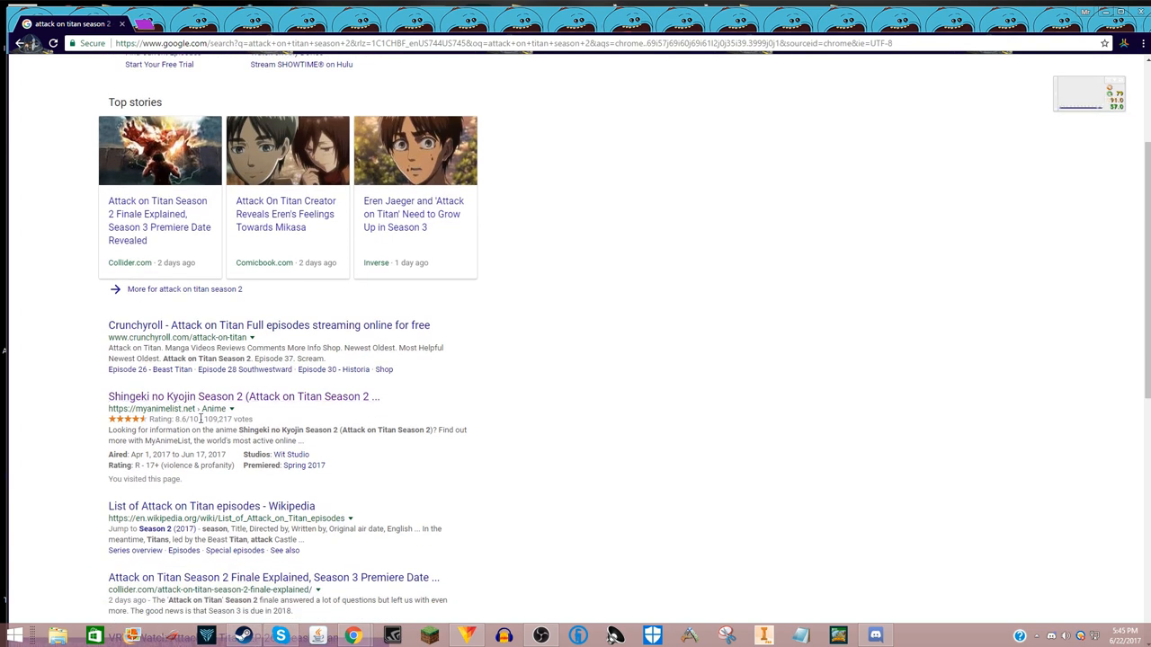
click(244, 396)
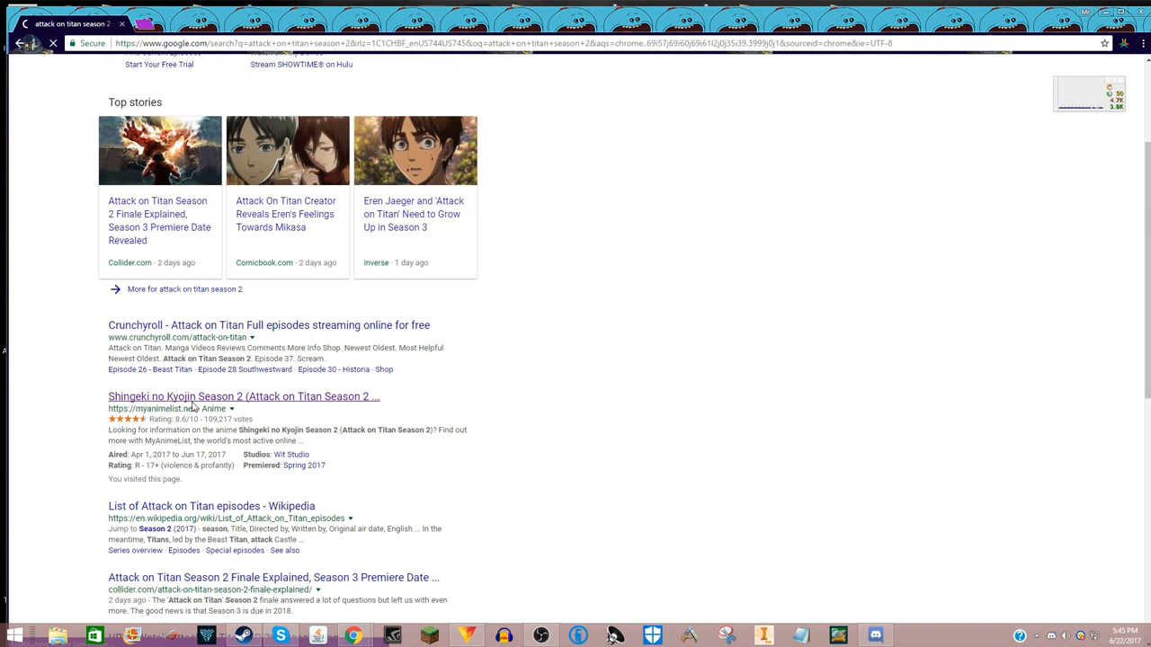
click(244, 396)
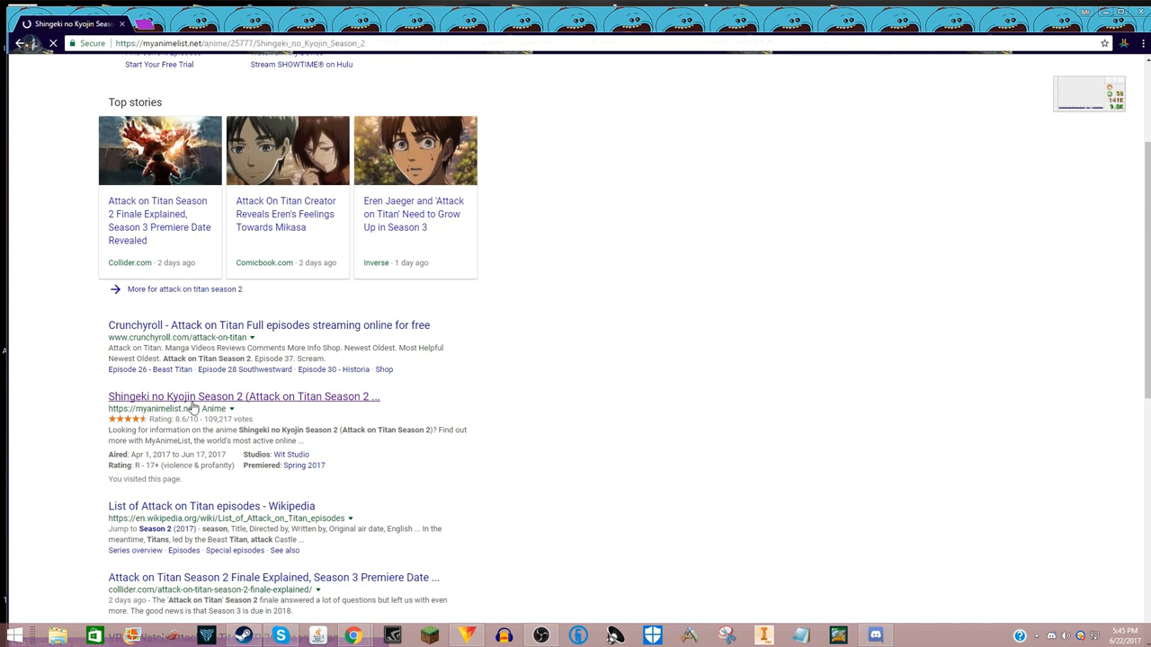
click(243, 397)
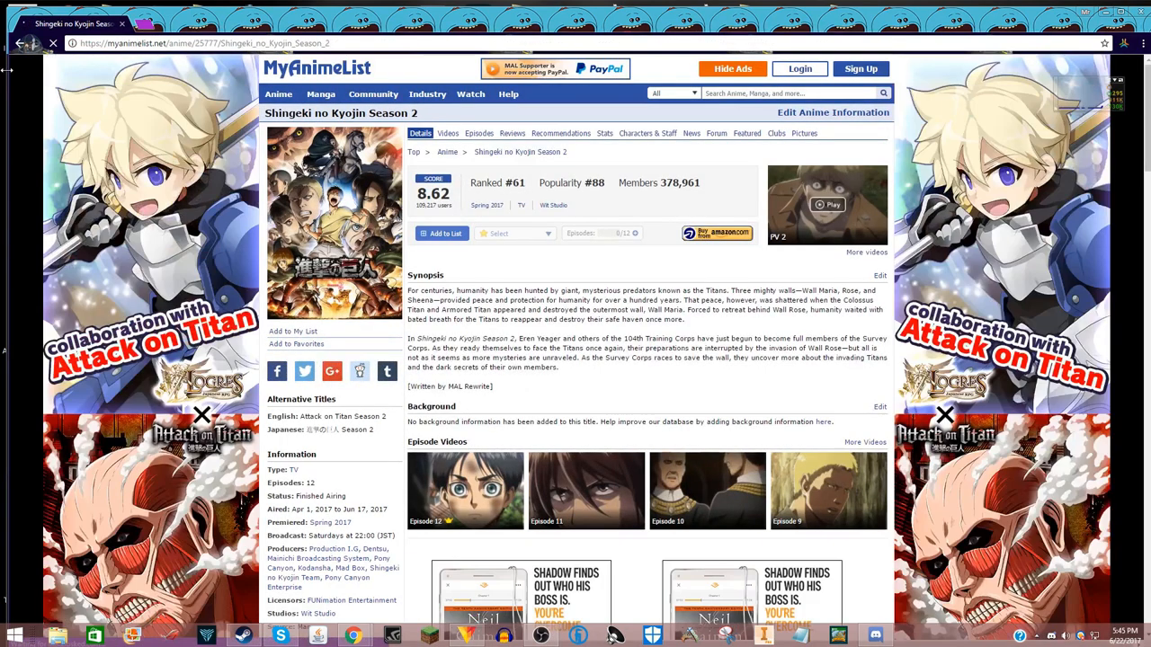
click(21, 43)
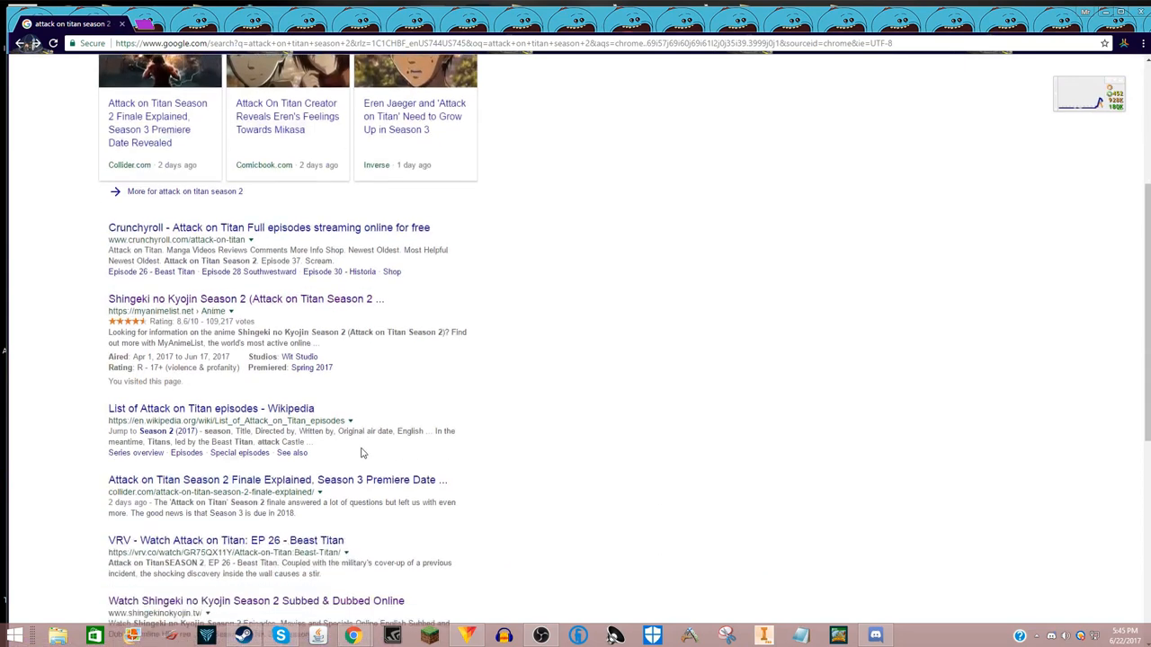
scroll(down, 3)
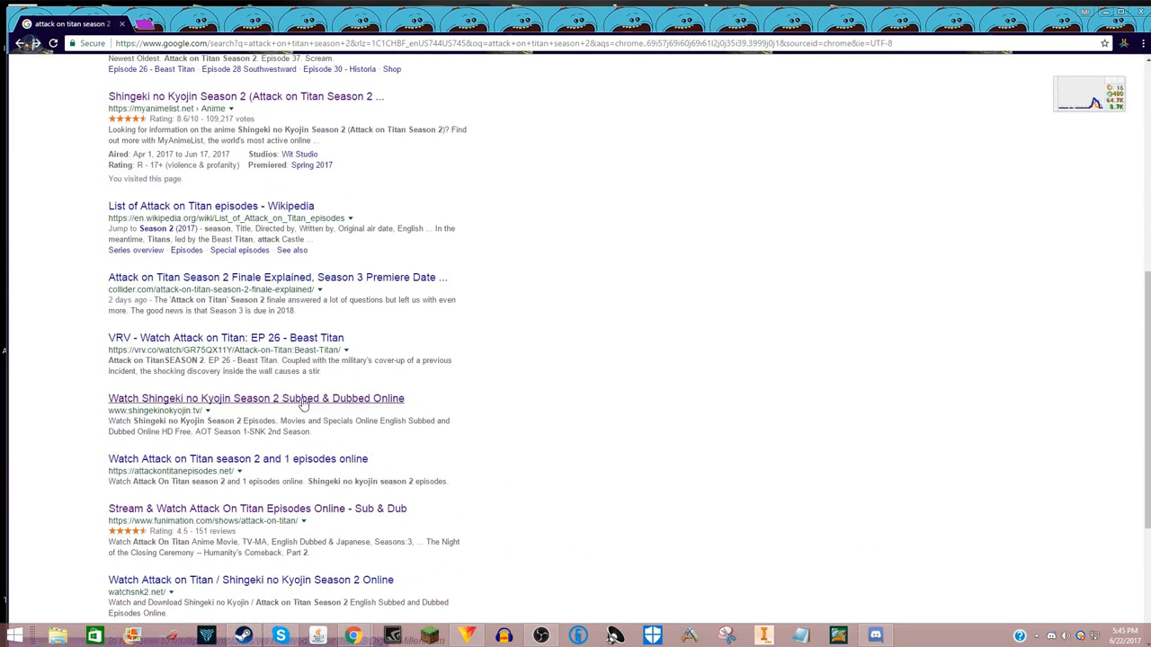
click(255, 399)
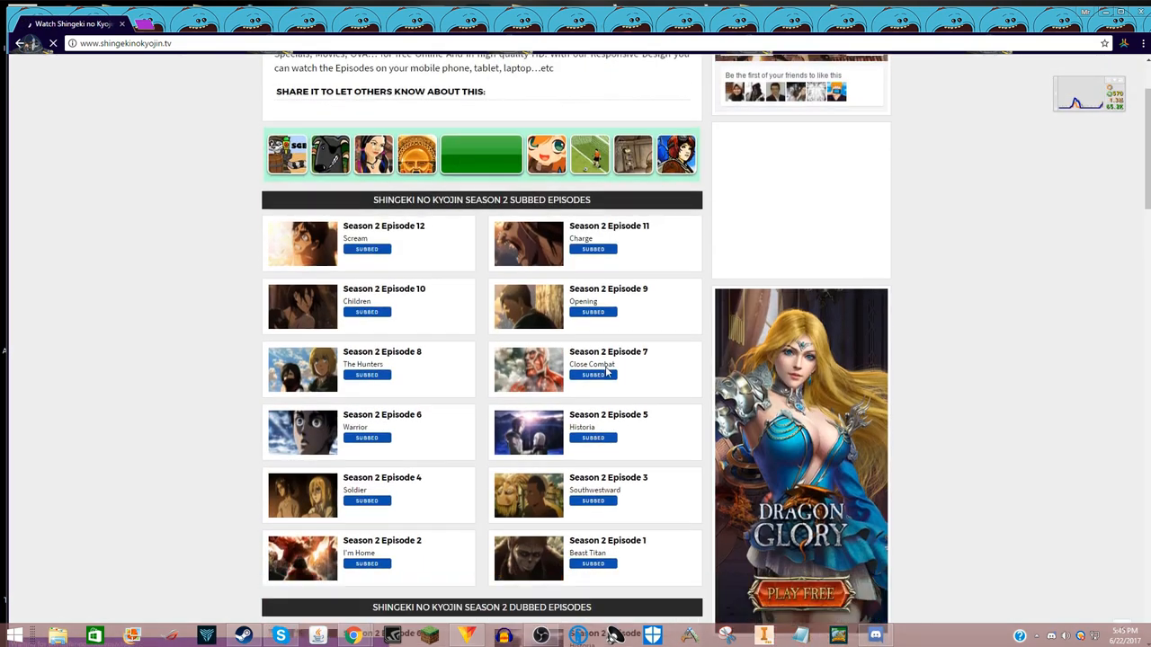
Scroll through the Season 2 subbed and dubbed episode lists on shingekinokyojin.tv
scroll(down, 3)
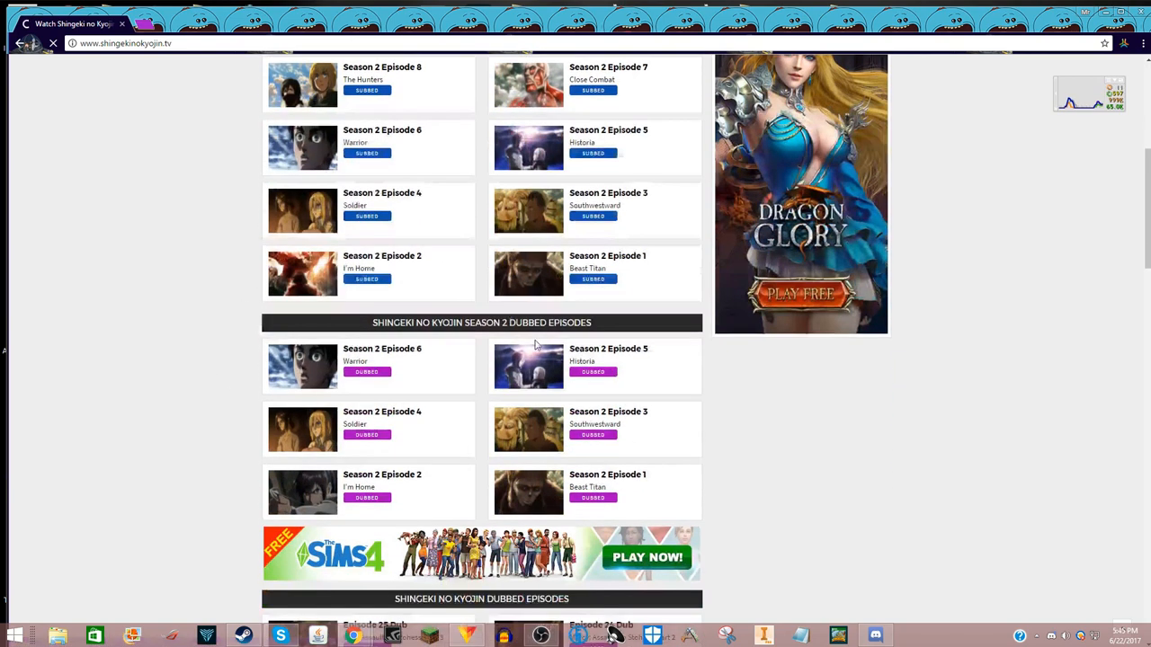
scroll(down, 3)
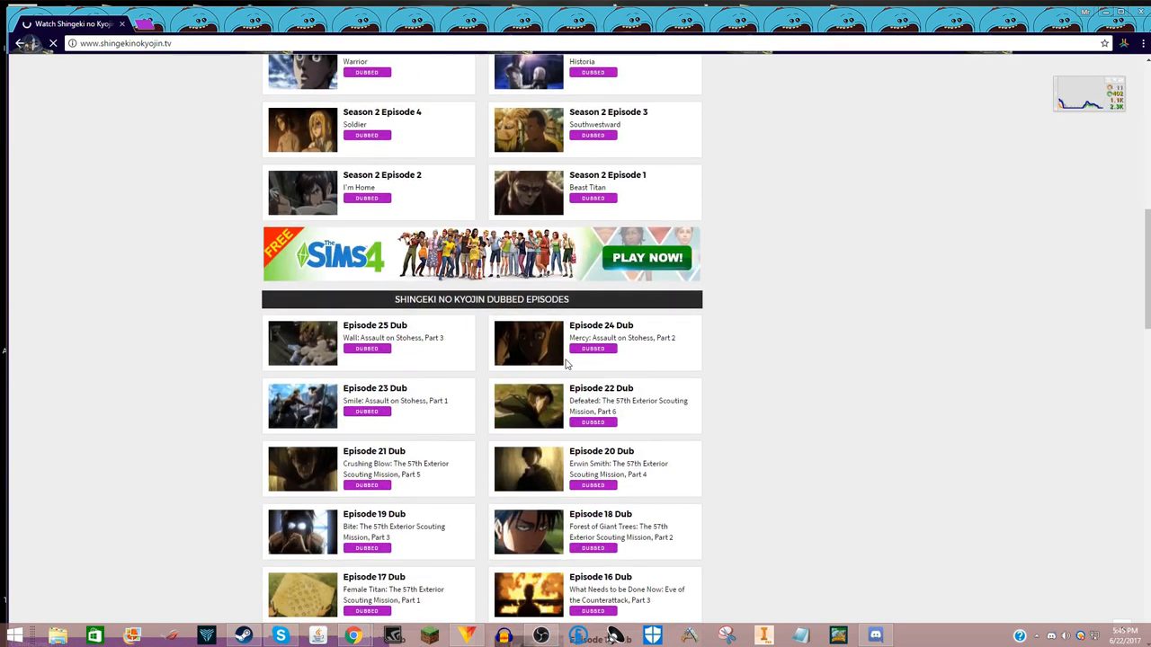
scroll(down, 3)
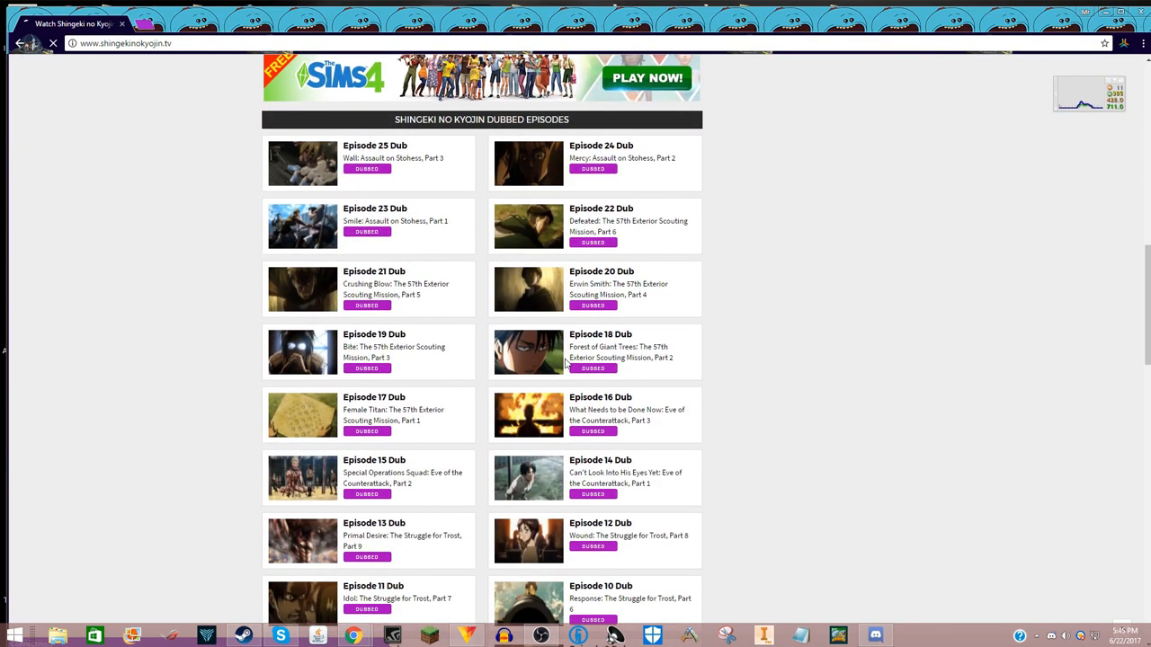
scroll(down, 3)
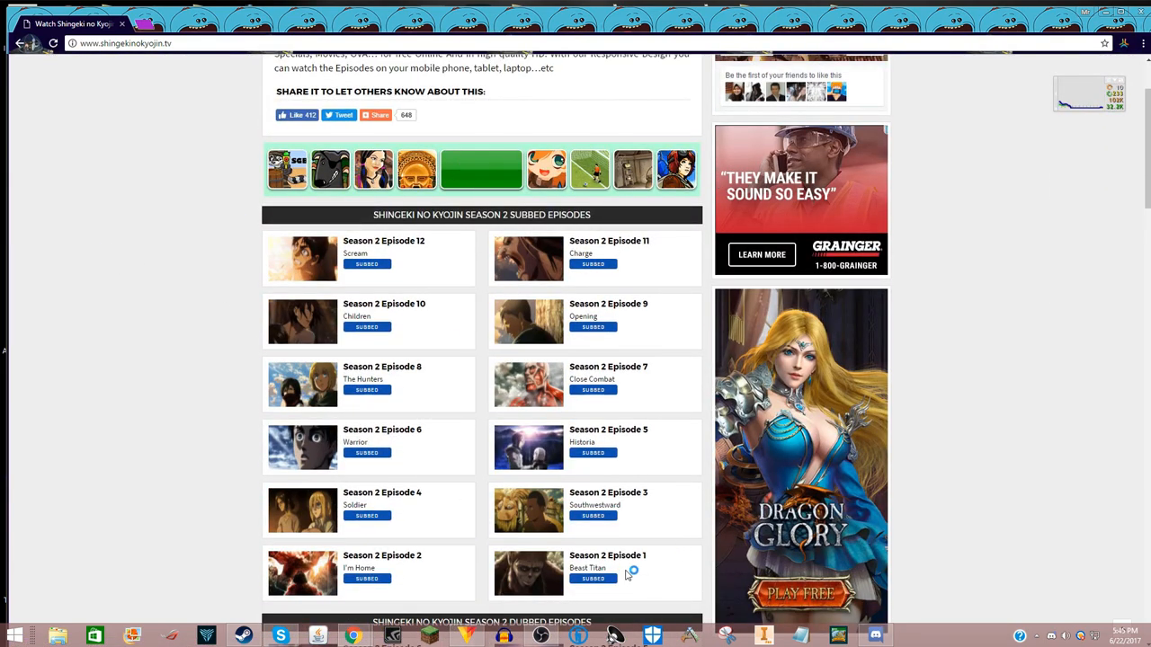
mouse_move(369, 209)
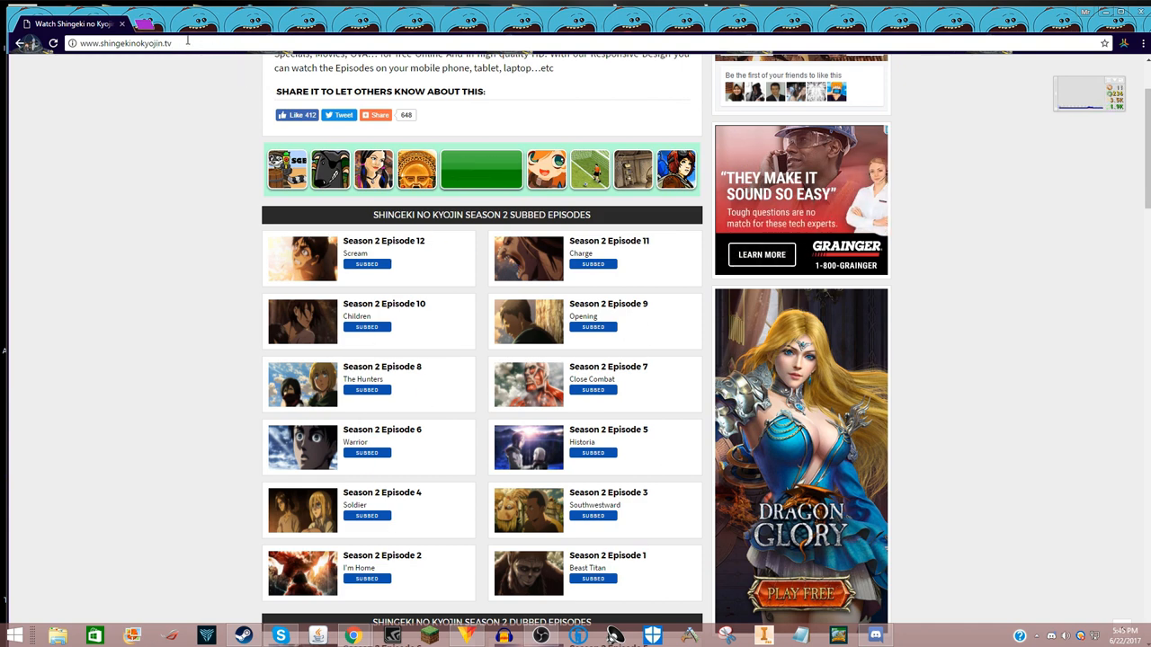
mouse_move(653, 355)
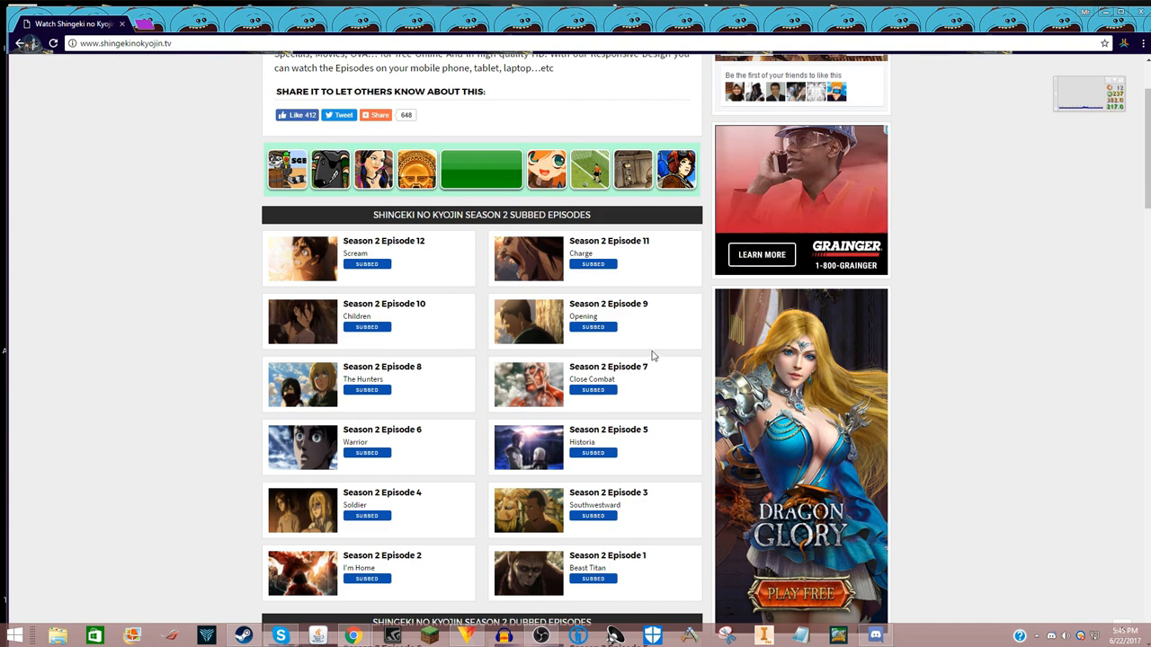
Open Season 2 Episode 12 'Scream' from the subbed episodes grid
scroll(down, 3)
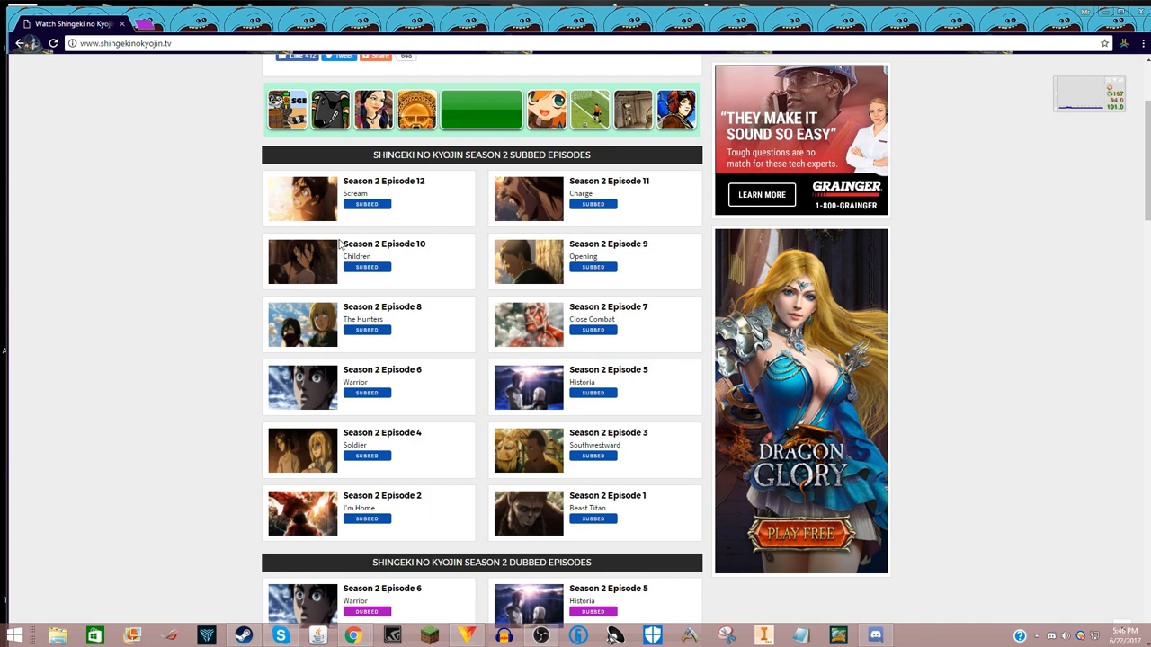
mouse_move(302, 211)
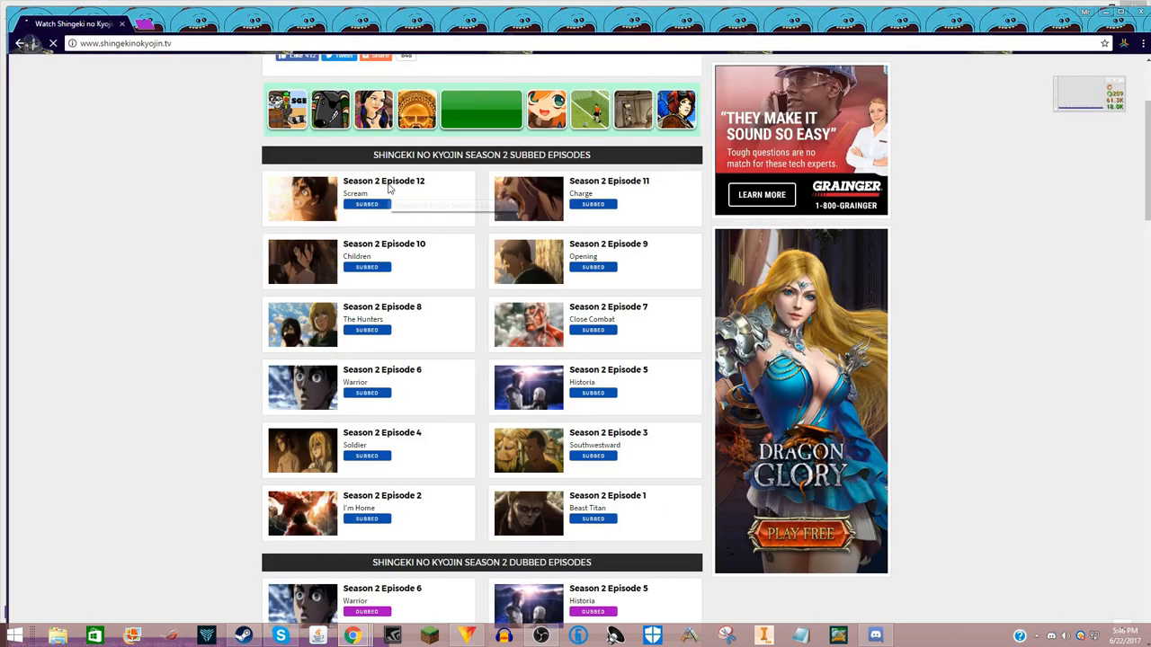
click(384, 181)
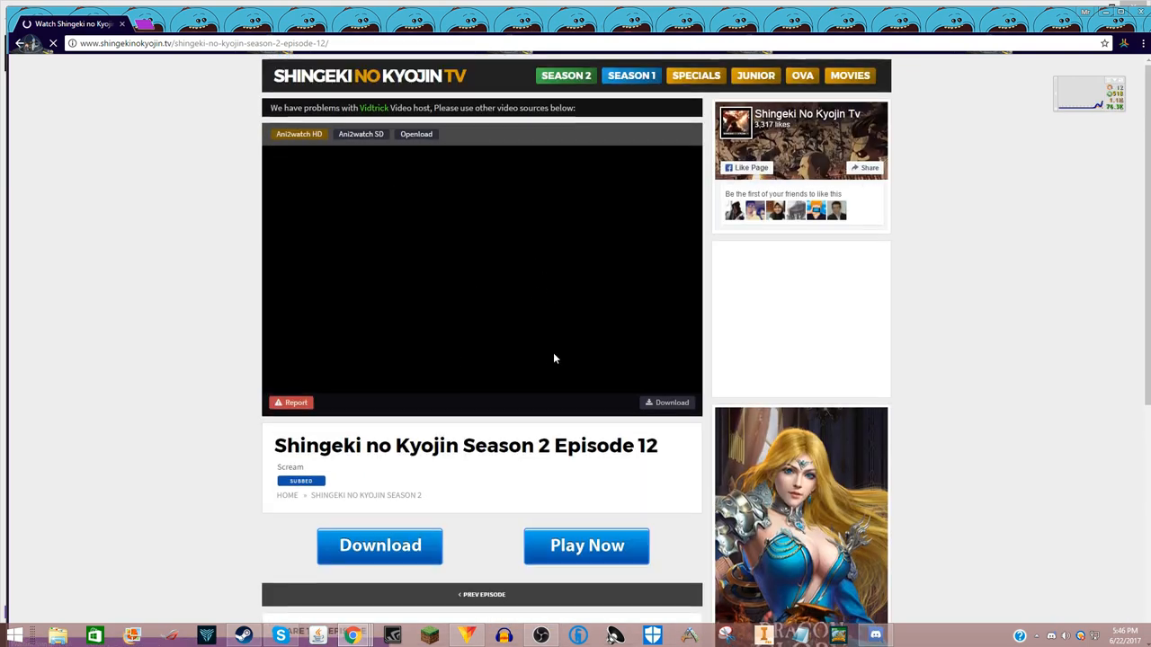
Start playback of Season 2 Episode 12 in the video player
scroll(down, 3)
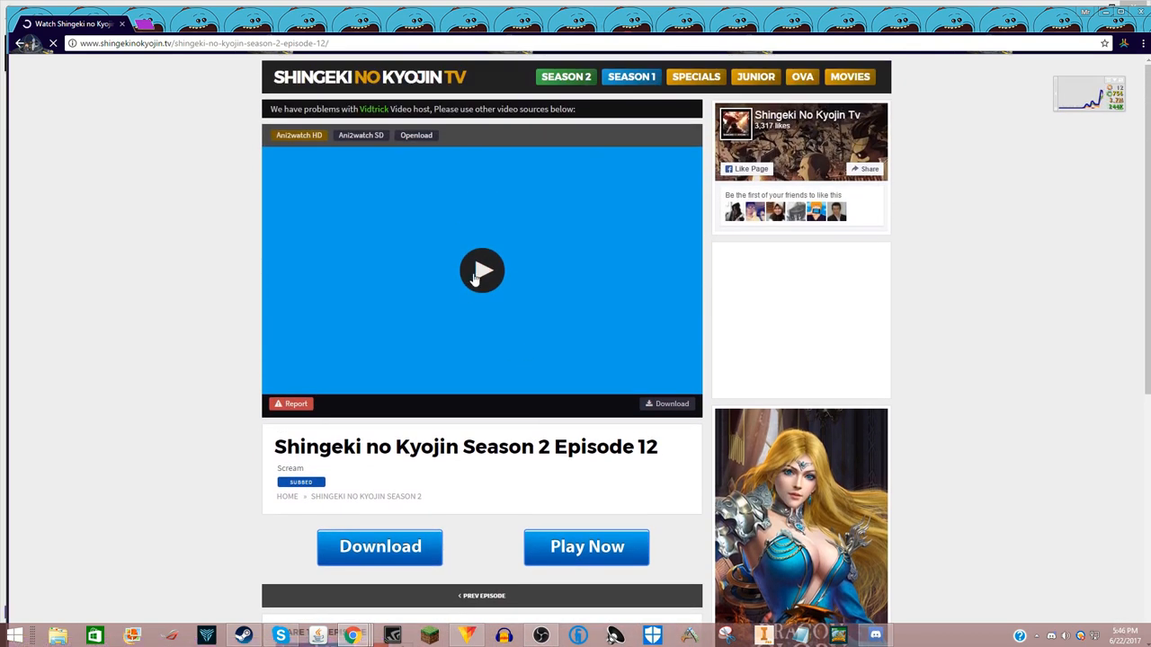
click(482, 270)
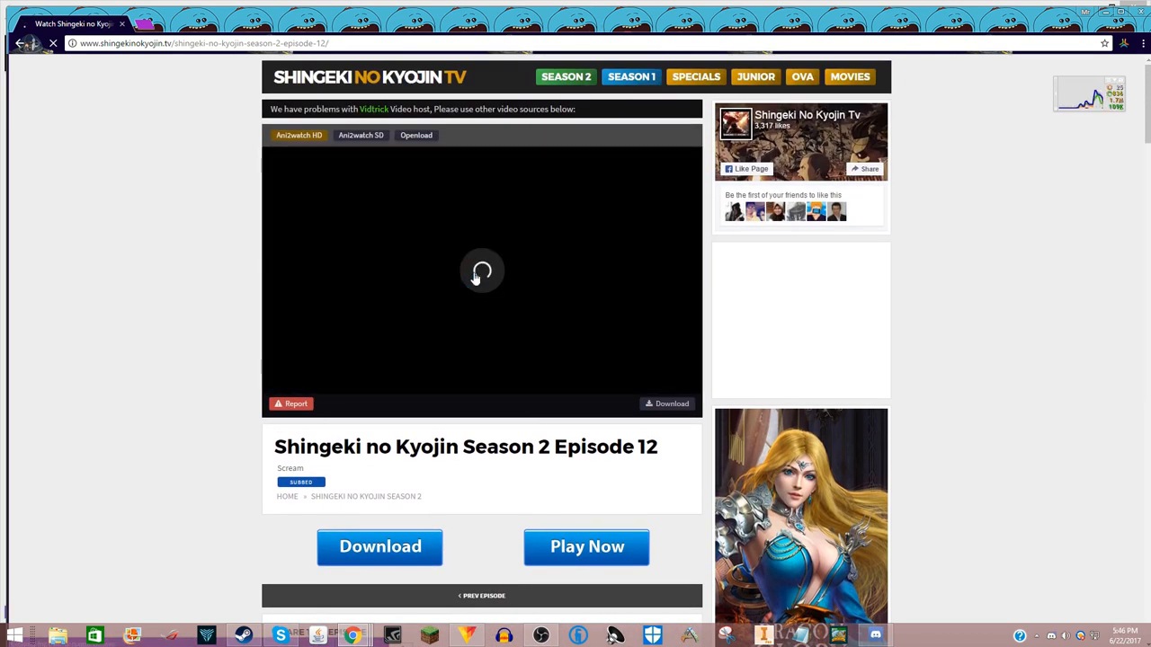